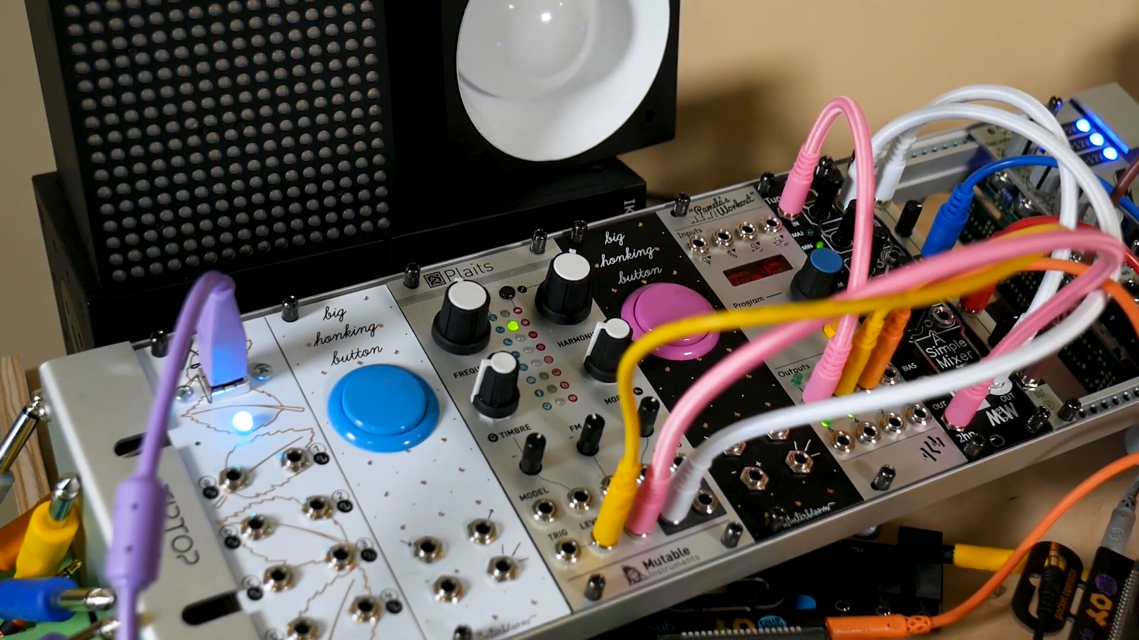
pyautogui.click(377, 400)
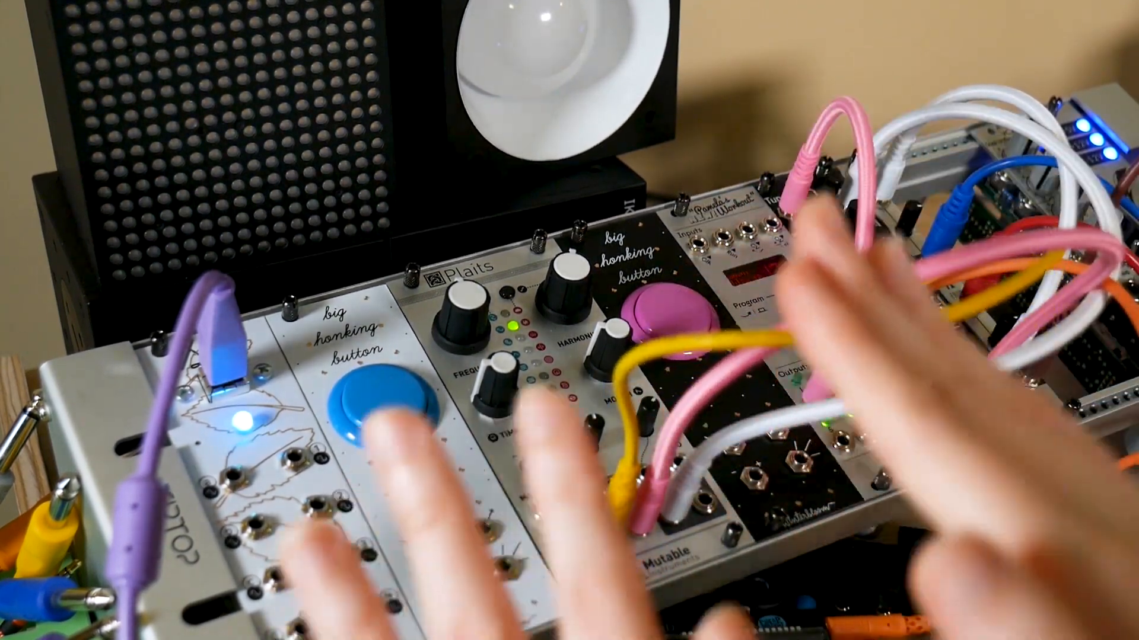